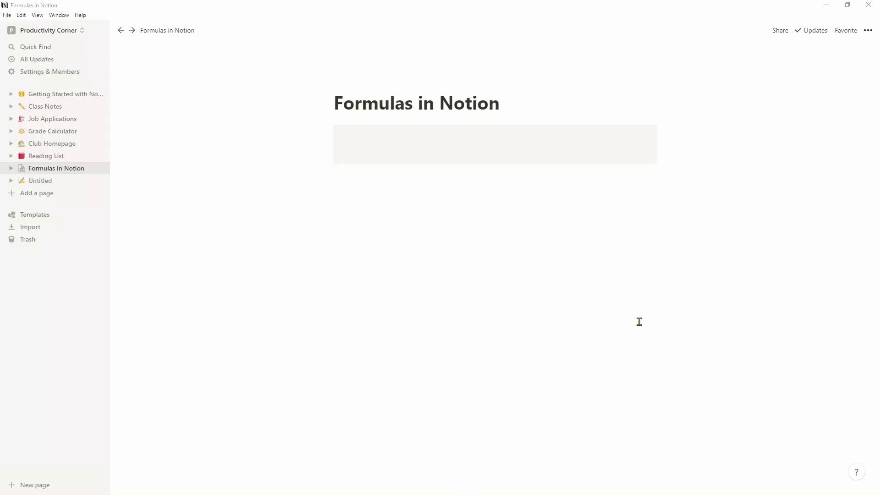
# Insert an inline table via the /in command below the grey block.
pyautogui.click(370, 188)
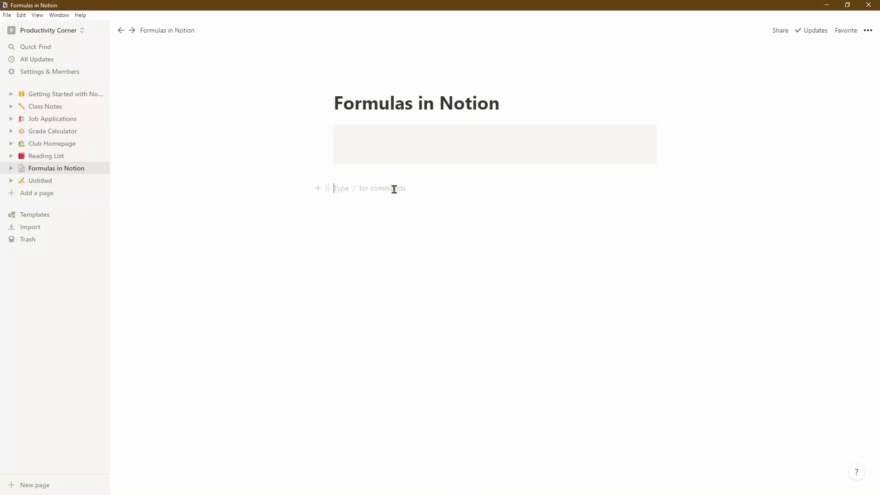
pyautogui.write('/in')
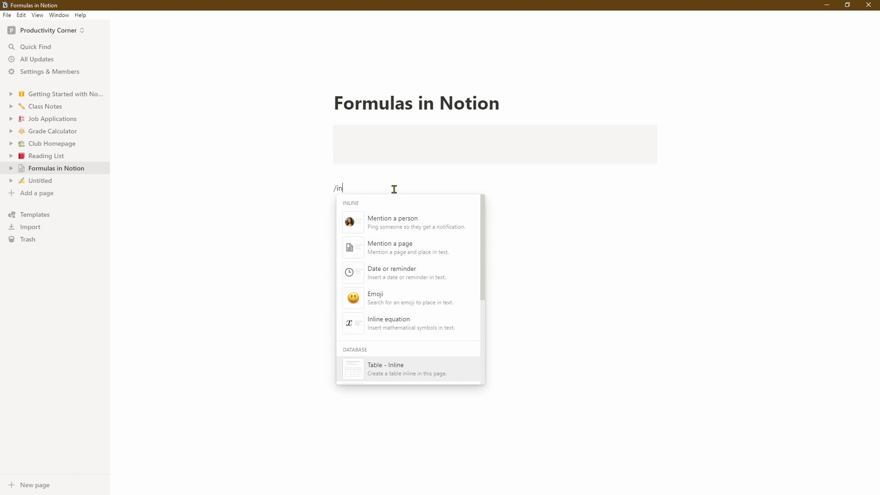
pyautogui.click(394, 368)
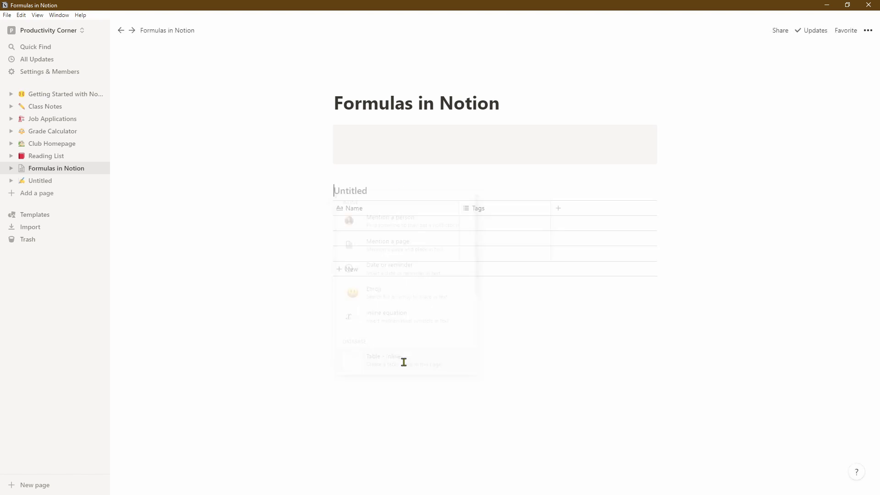
pyautogui.click(388, 360)
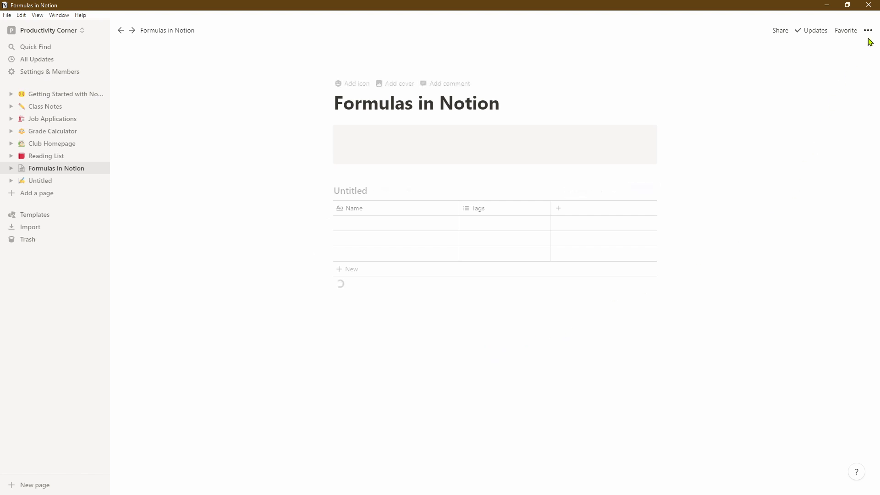
# Turn on Full width for the Formulas in Notion page and collapse the sidebar.
pyautogui.click(867, 31)
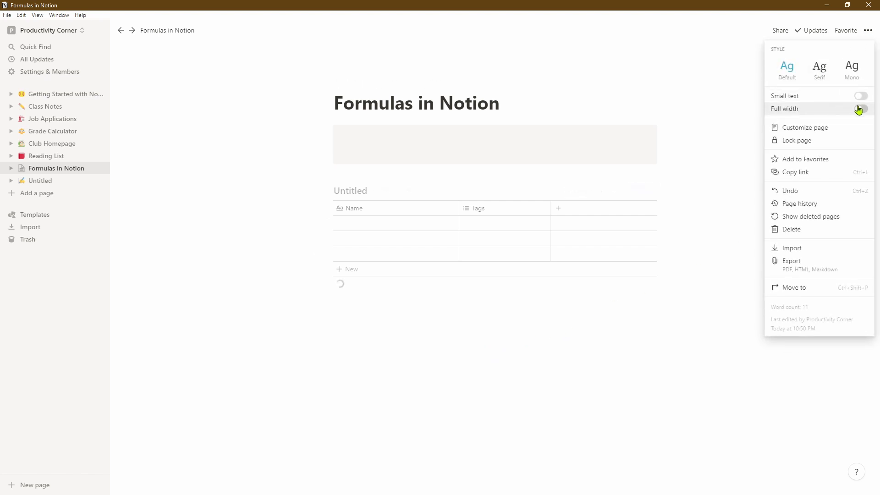
pyautogui.click(860, 109)
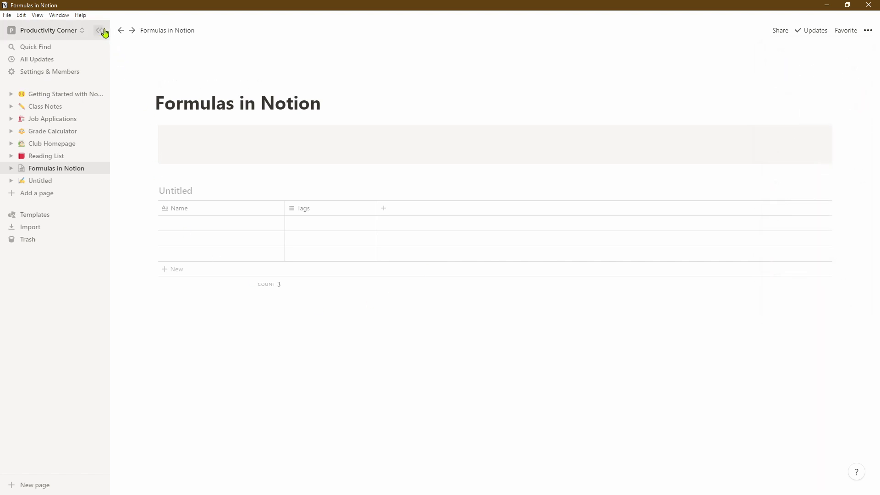
pyautogui.click(97, 30)
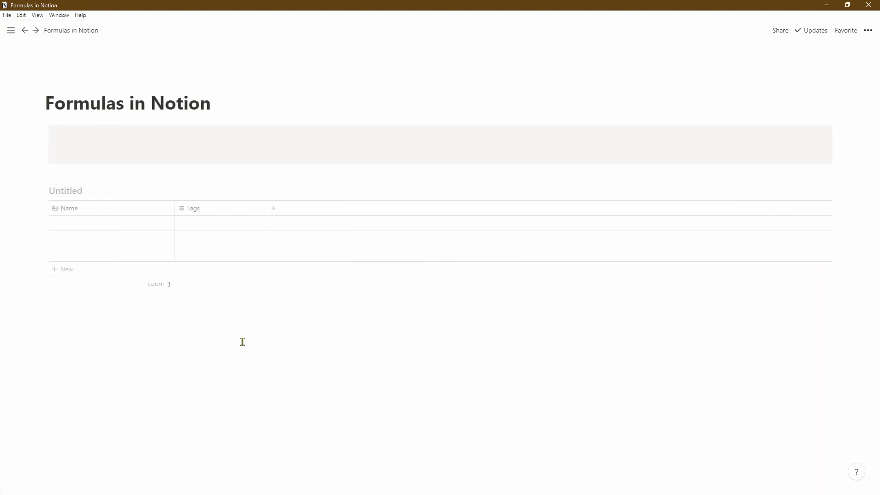
pyautogui.moveTo(82, 90)
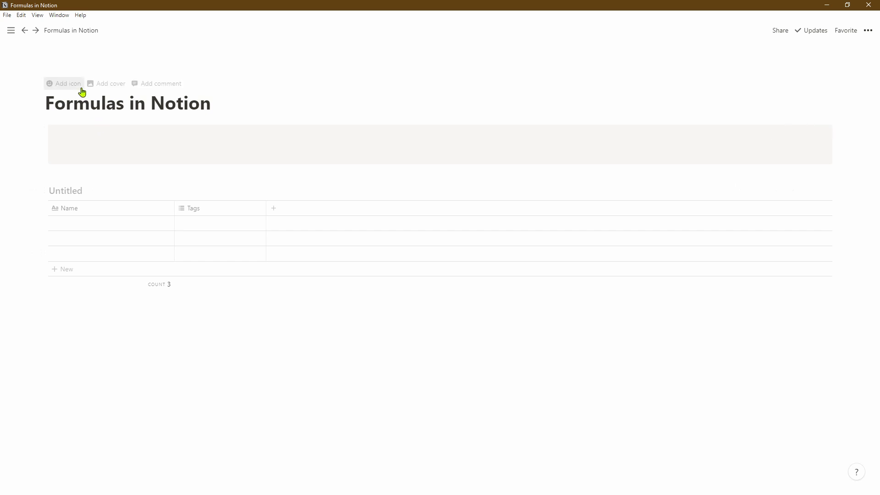
pyautogui.moveTo(70, 87)
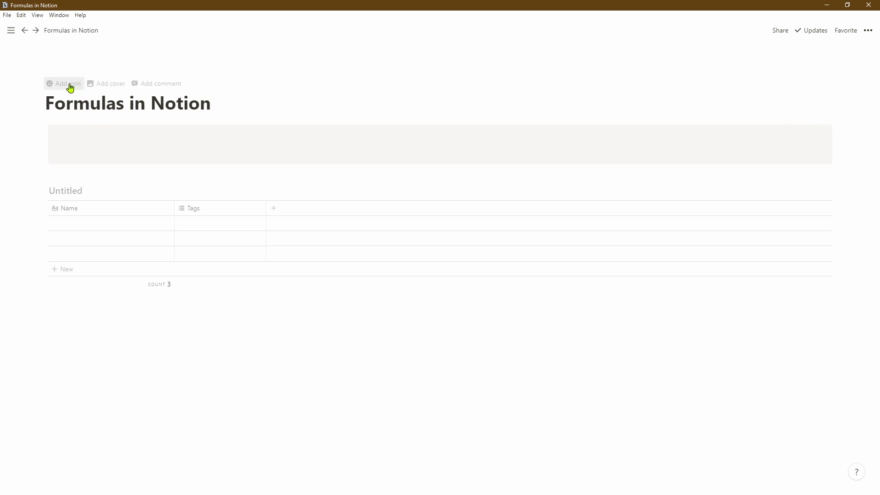
# Set the page icon to the face-screaming-in-fear emoji from the Recent row.
pyautogui.click(65, 83)
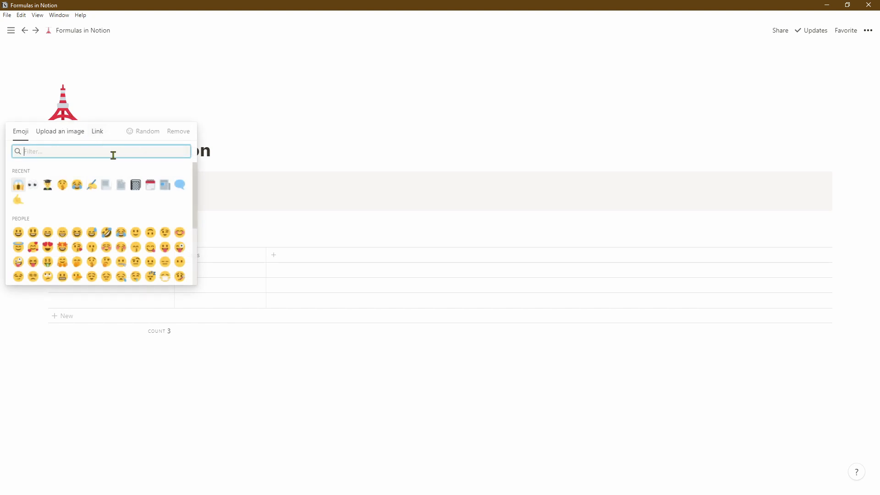
pyautogui.click(10, 30)
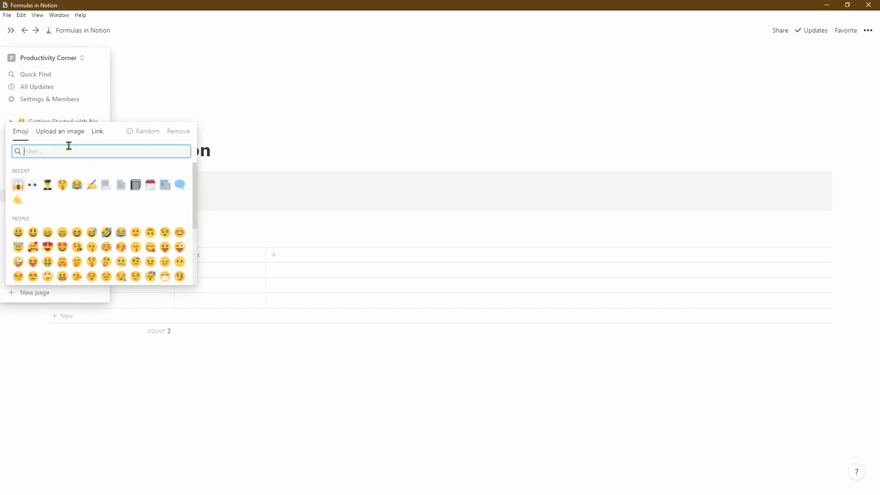
pyautogui.moveTo(18, 185)
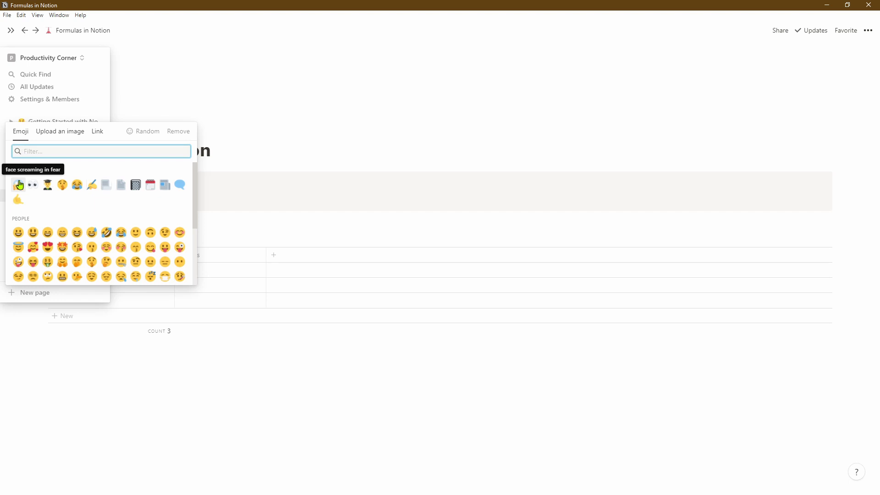
pyautogui.click(18, 184)
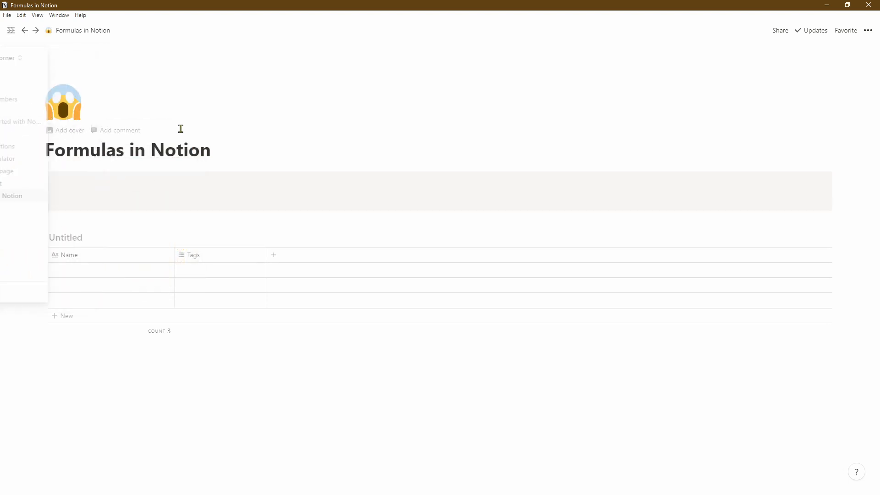
pyautogui.click(11, 30)
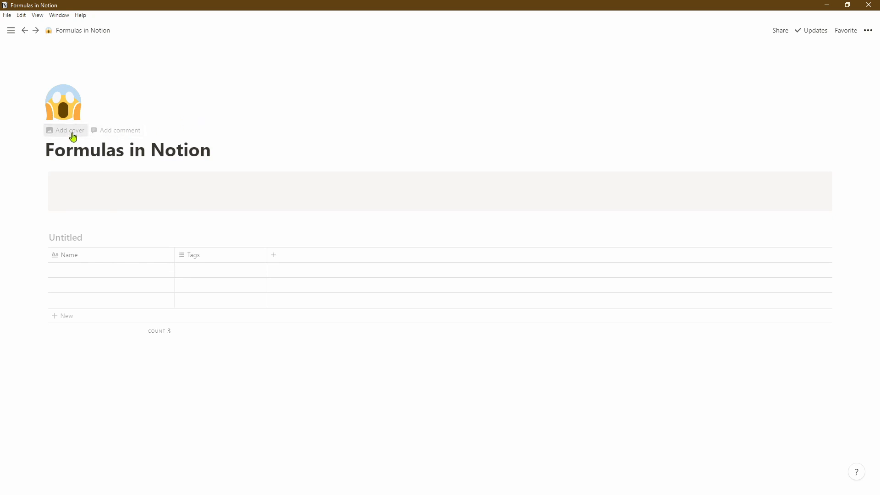
# Add a cover and replace it with an Unsplash 'albert einstein' photo.
pyautogui.click(65, 131)
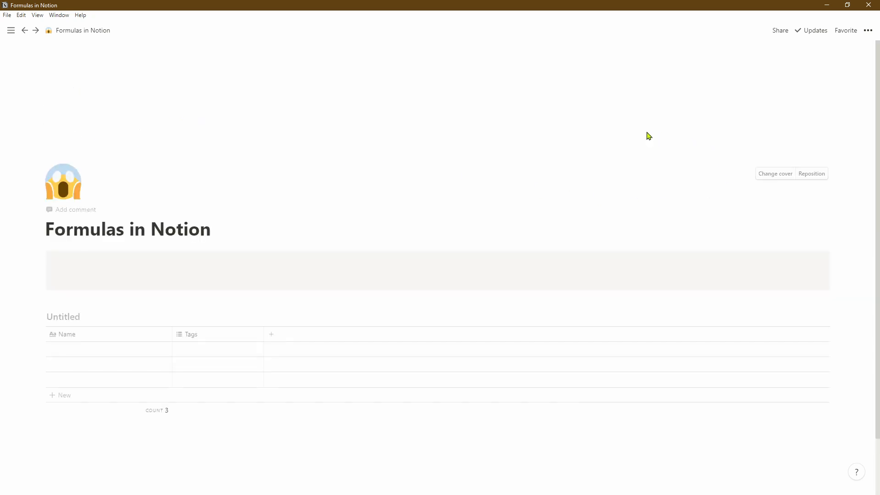
pyautogui.click(775, 173)
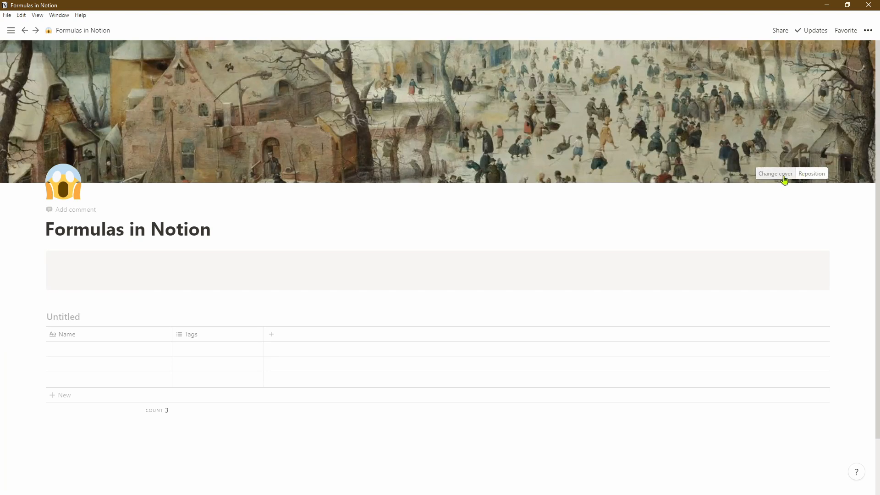
pyautogui.click(775, 173)
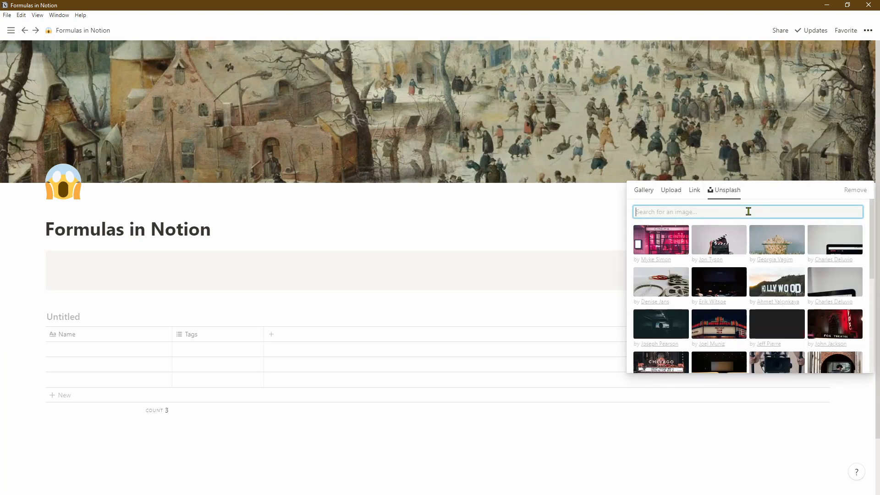
pyautogui.write('albert einstein')
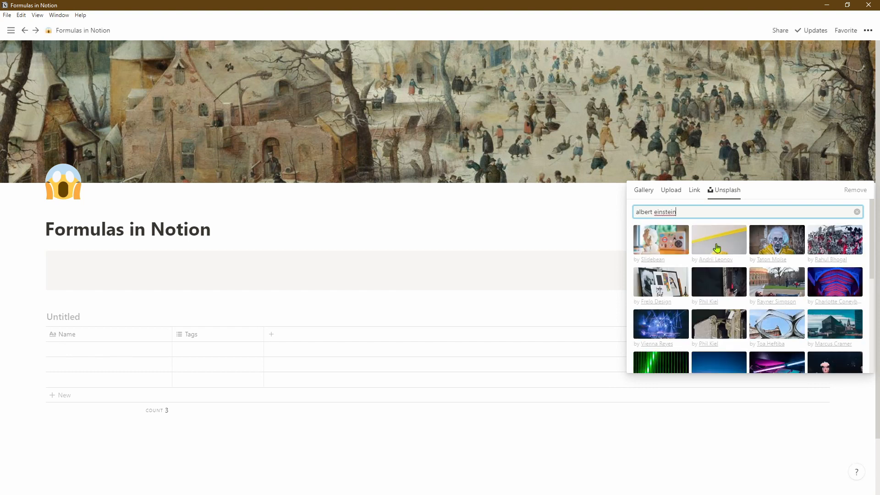
pyautogui.moveTo(719, 274)
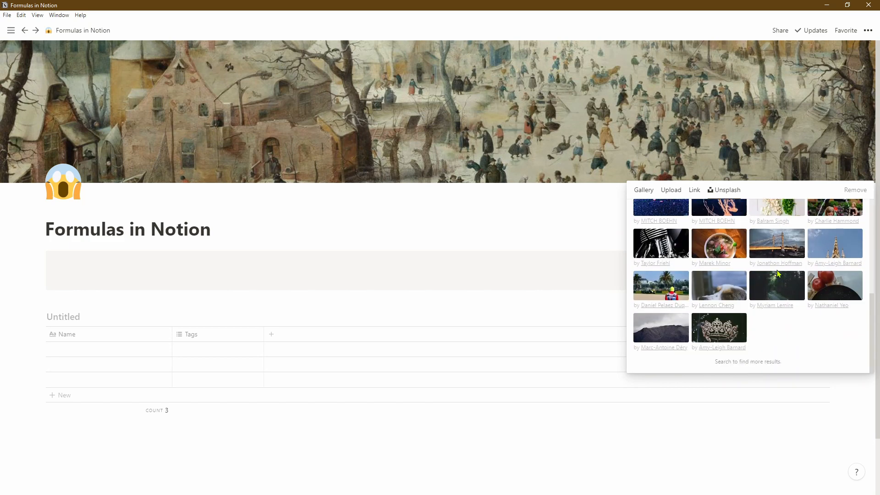
pyautogui.moveTo(779, 287)
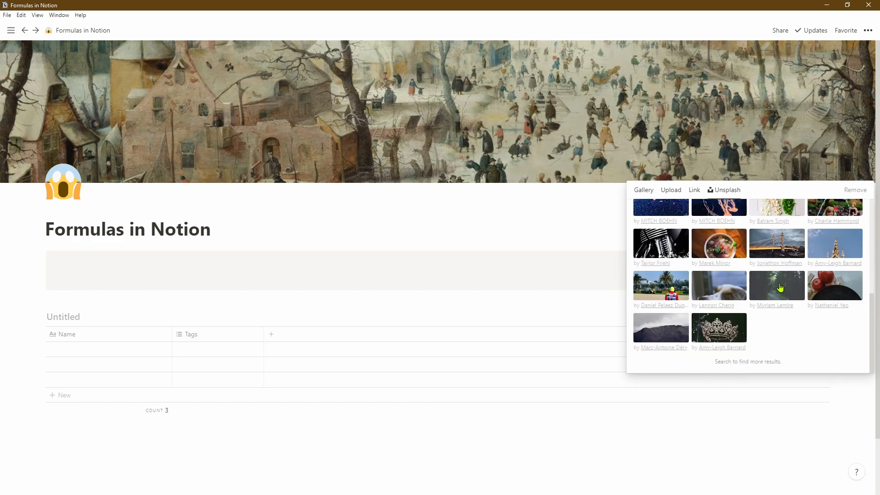
pyautogui.write('albert einstein')
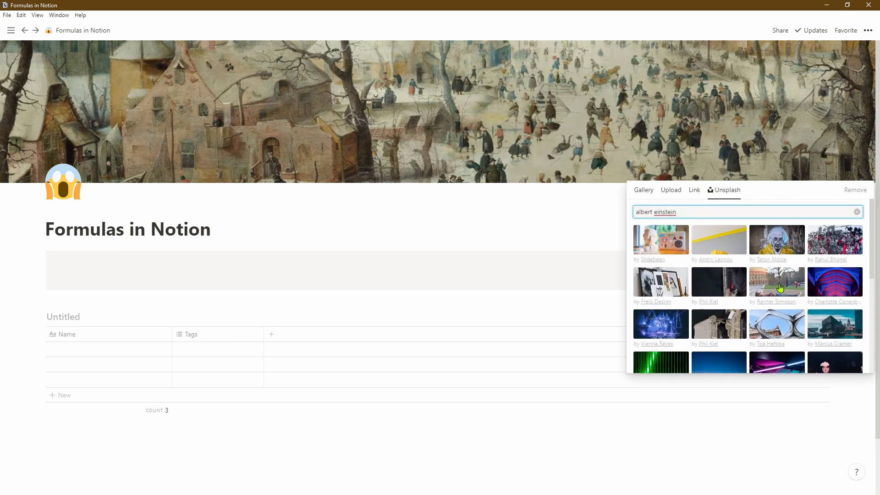
pyautogui.moveTo(760, 250)
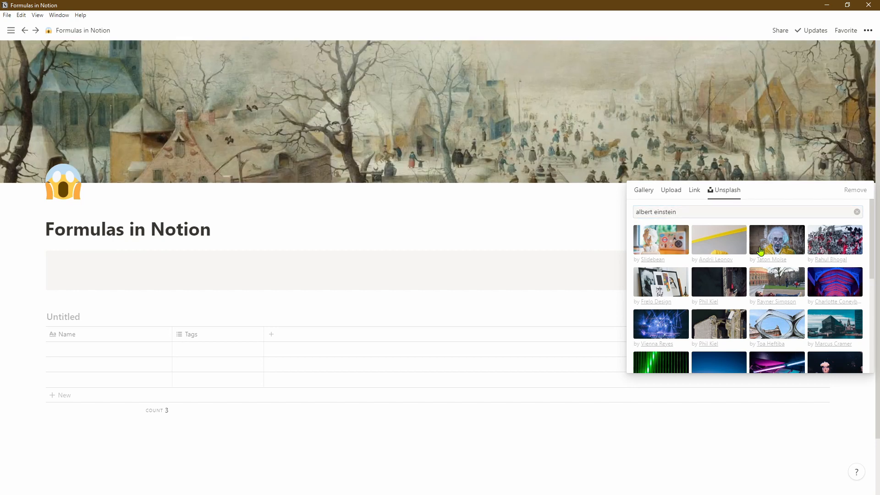
pyautogui.click(855, 190)
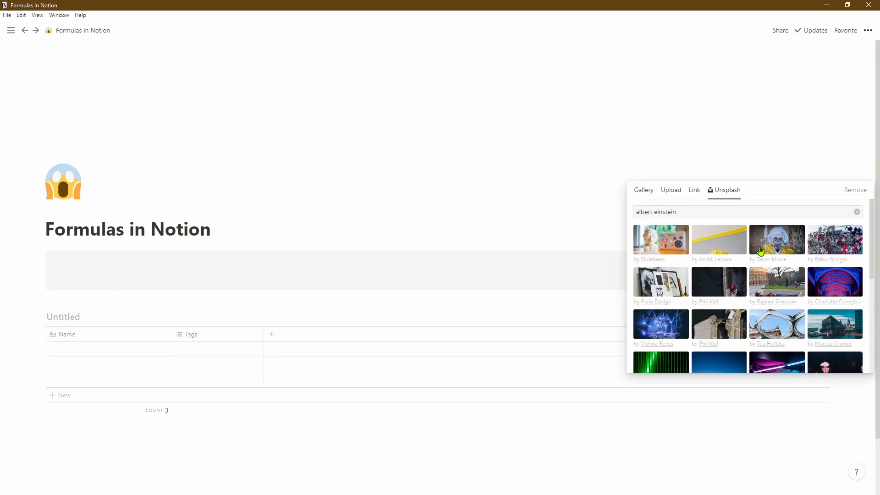
# Drag the Einstein cover slightly downward in the banner and save the position.
pyautogui.click(777, 240)
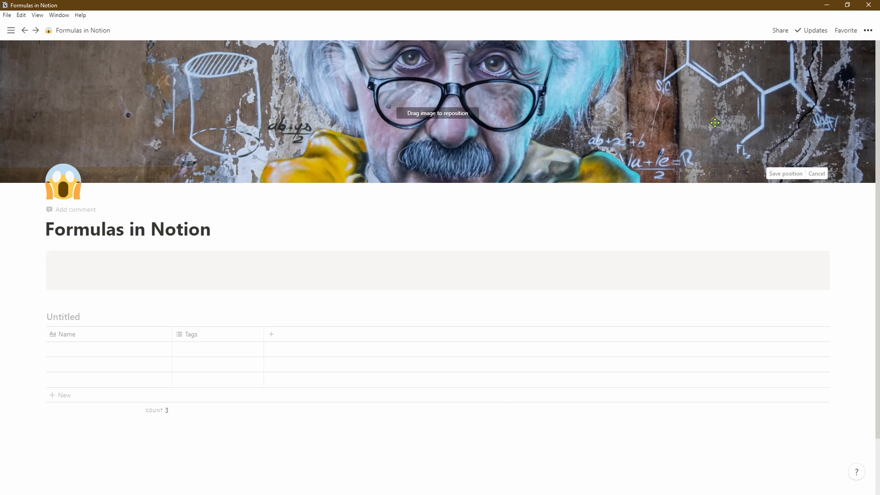
pyautogui.moveTo(715, 123); pyautogui.dragTo(718, 134)
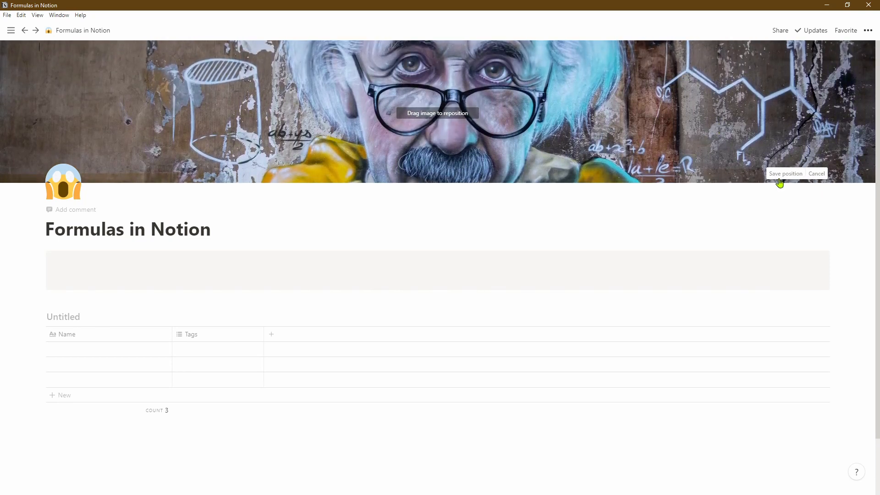
pyautogui.click(785, 174)
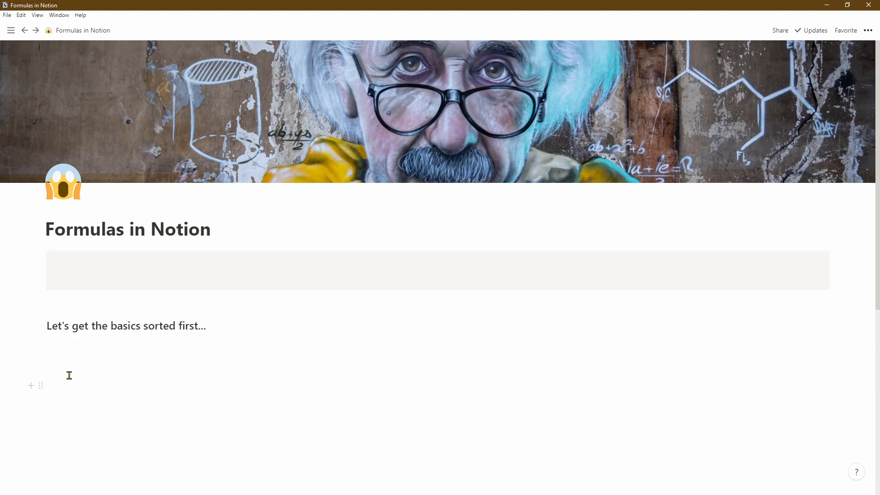
# Arrange the Properties, Constants, Operators and Functions labels into four side-by-side columns.
pyautogui.click(69, 375)
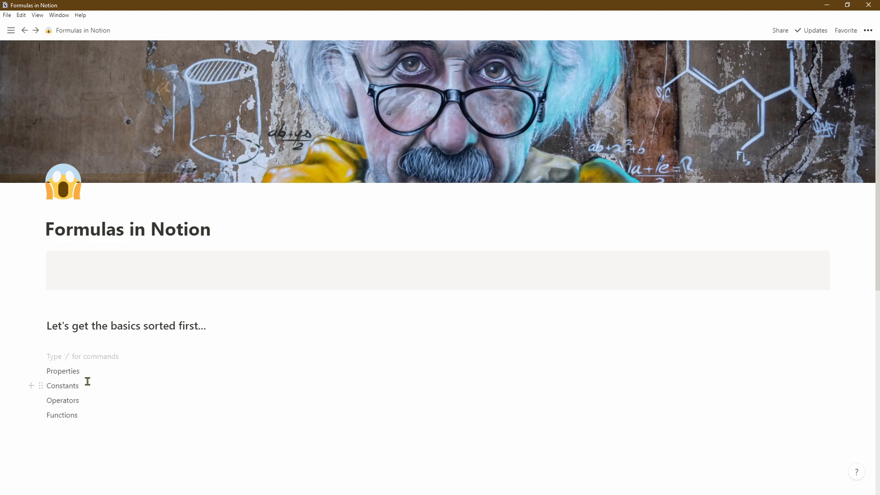
pyautogui.moveTo(63, 385); pyautogui.dragTo(193, 373)
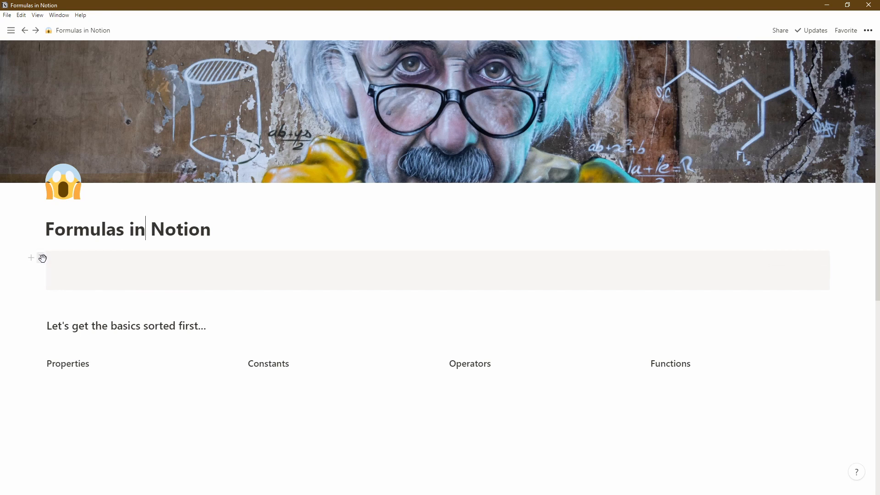
# Delete the empty grey block so the basics heading sits under the title.
pyautogui.click(42, 258)
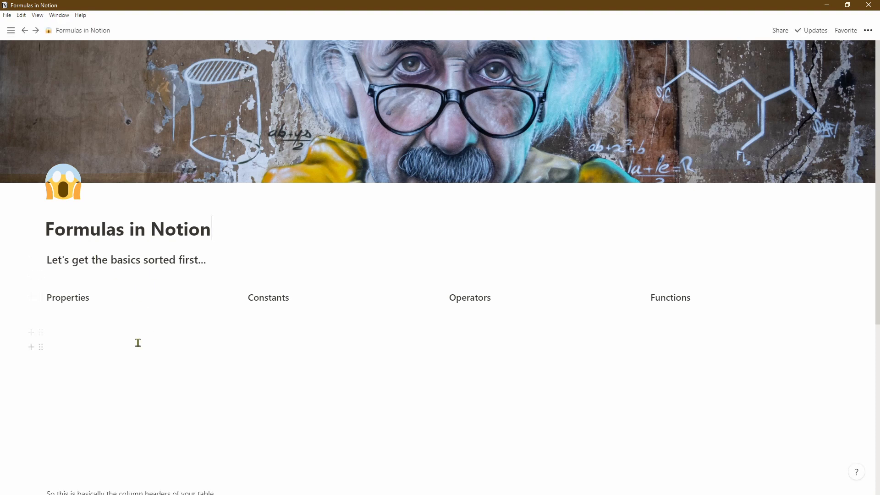
pyautogui.scroll(-3)
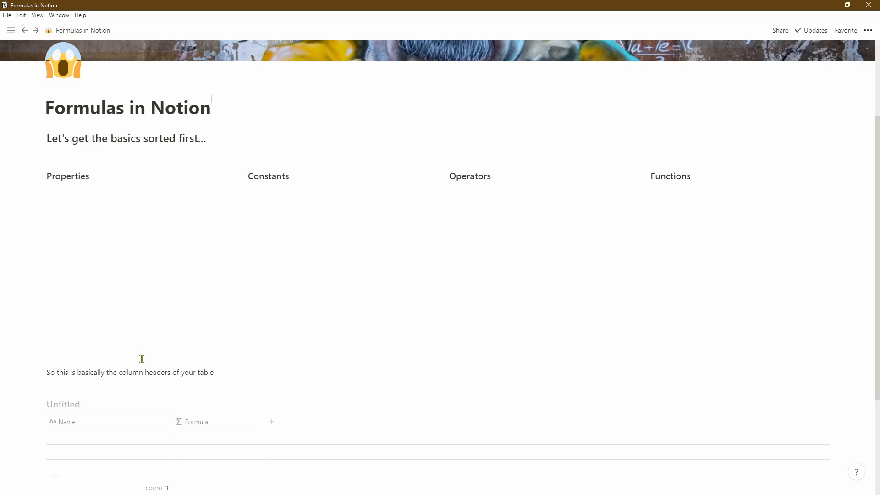
pyautogui.scroll(-3)
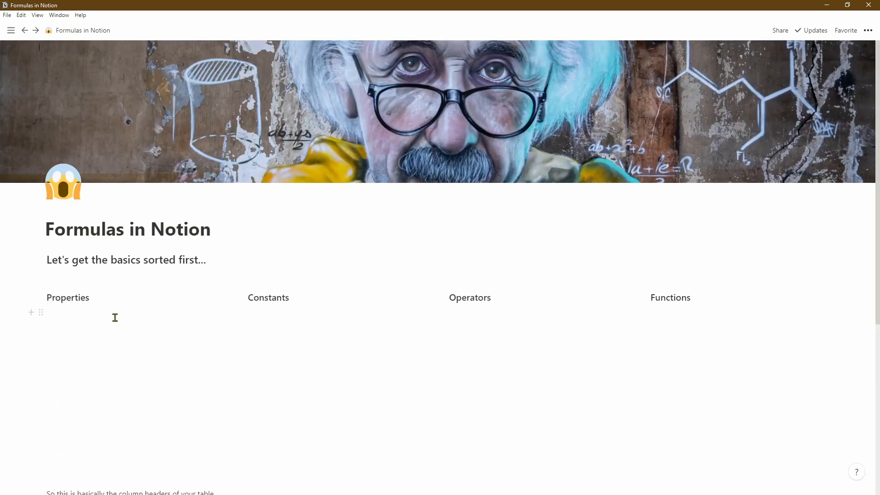
# Write the notes 'This is basically what notion cal…' and 'These will vary depending on your co…'.
pyautogui.write('This is basically what notion calls column headers so th')
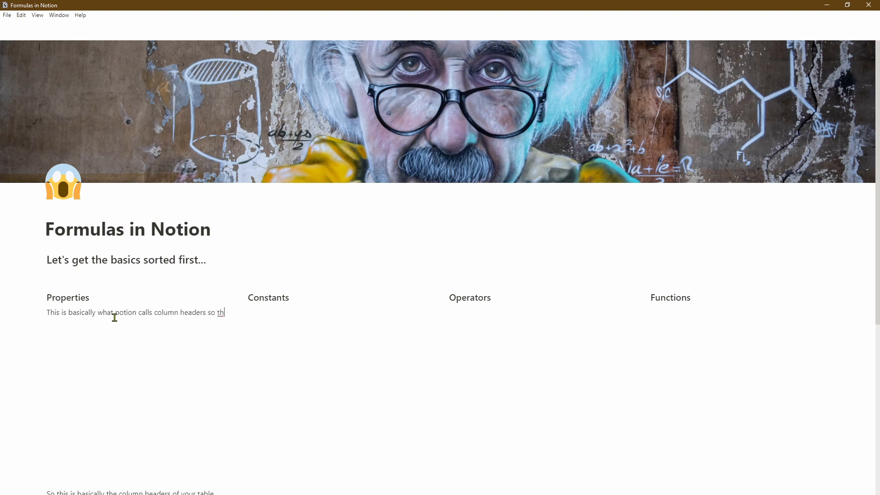
pyautogui.write('These will vary depending on your columns')
pyautogui.write('False')
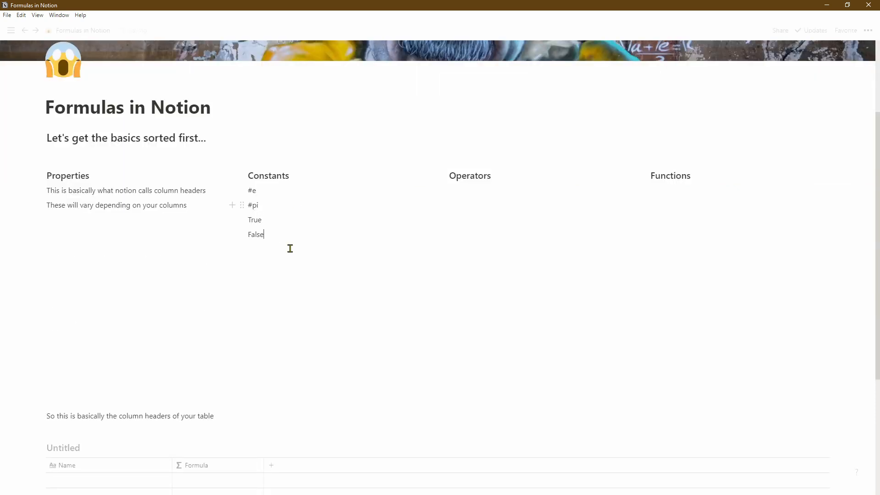
pyautogui.moveTo(241, 190)
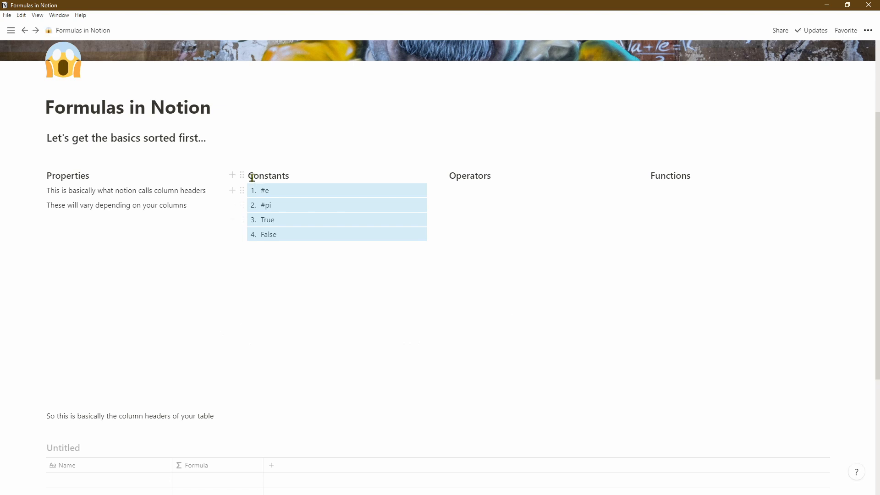
# Convert the Constants and Properties headings into toggle lists with their items nested.
pyautogui.click(242, 175)
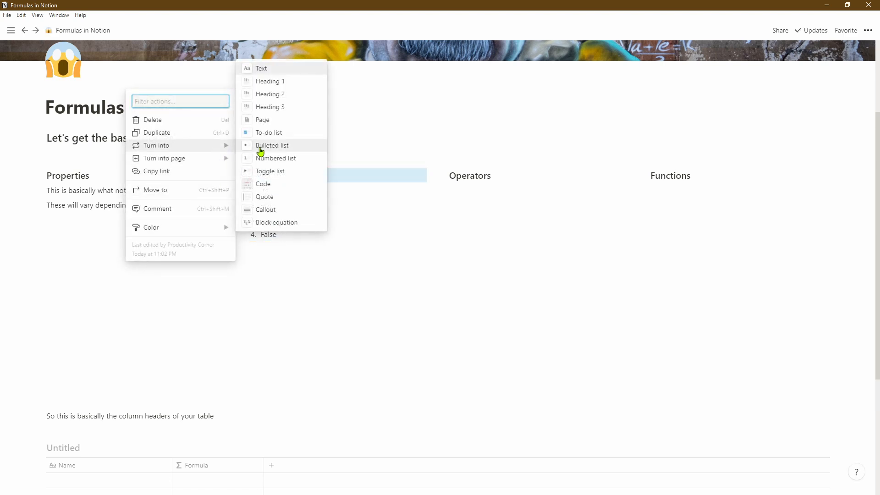
pyautogui.moveTo(288, 141)
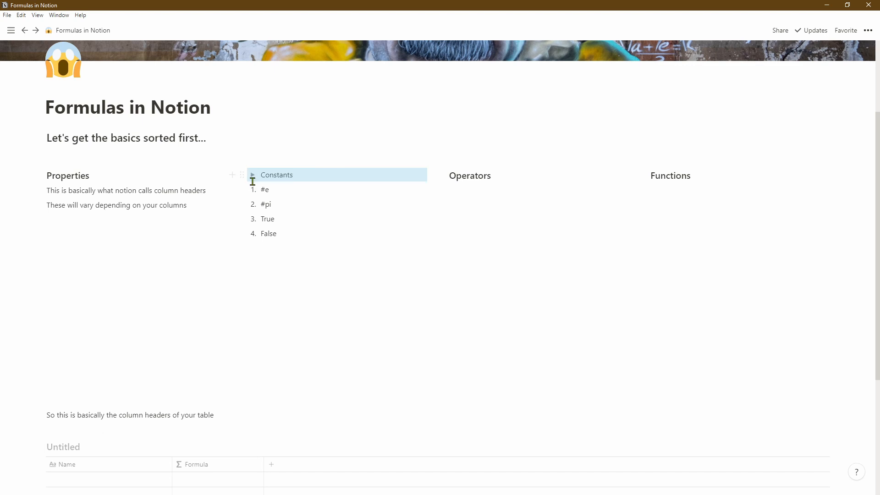
pyautogui.click(253, 175)
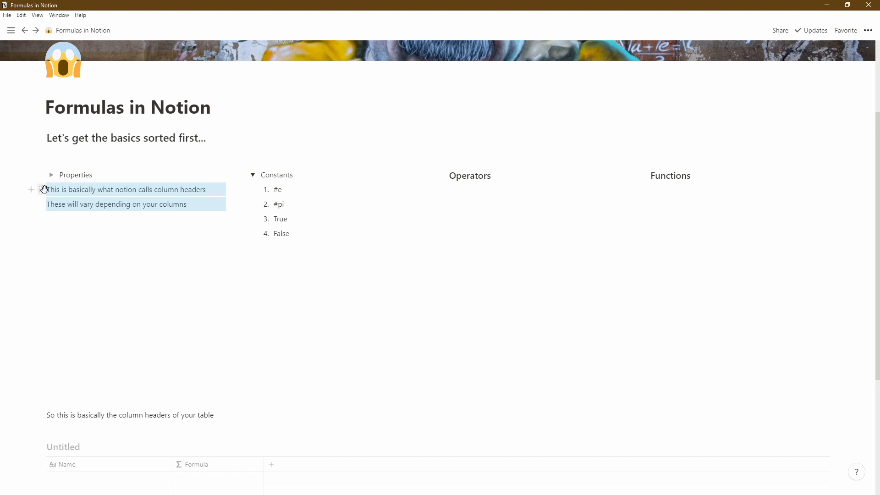
pyautogui.moveTo(69, 180)
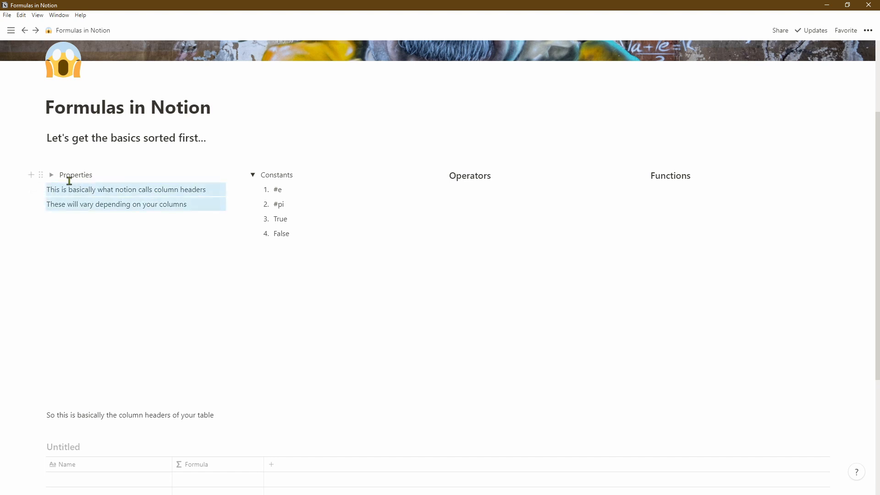
pyautogui.click(53, 174)
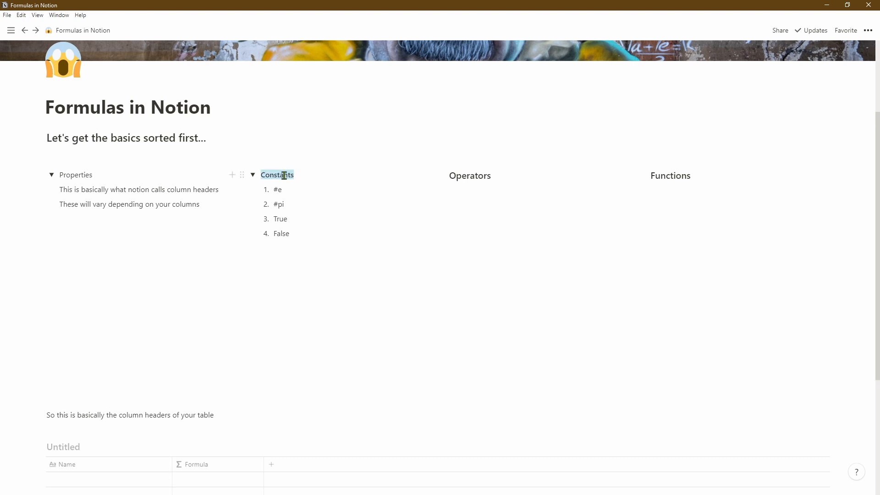
# Show the Color options in the Constants toggle's block menu.
pyautogui.rightClick(277, 174)
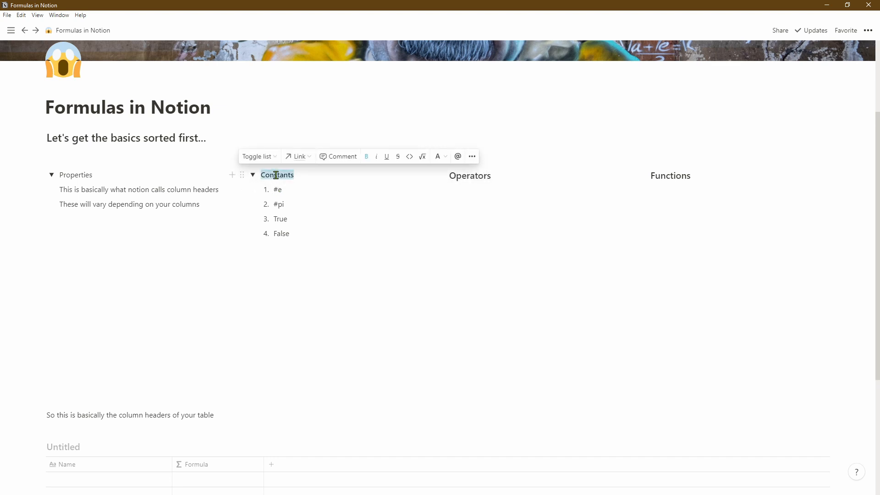
pyautogui.click(471, 156)
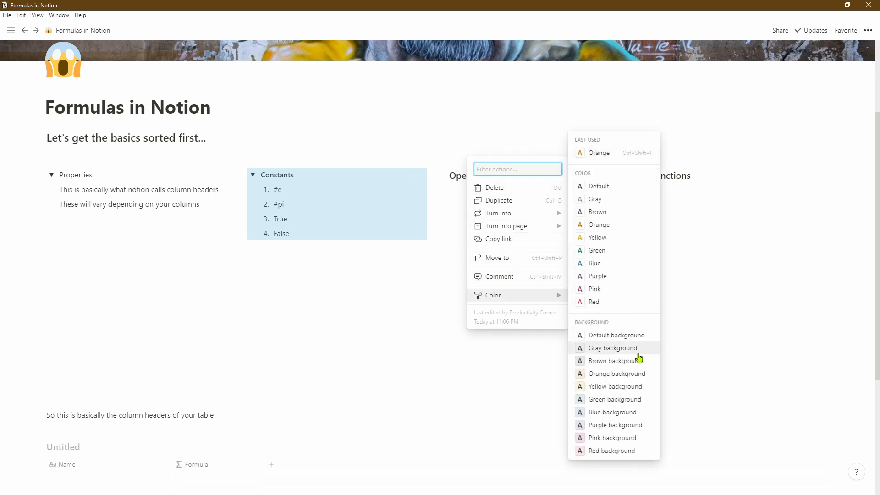
pyautogui.moveTo(635, 373)
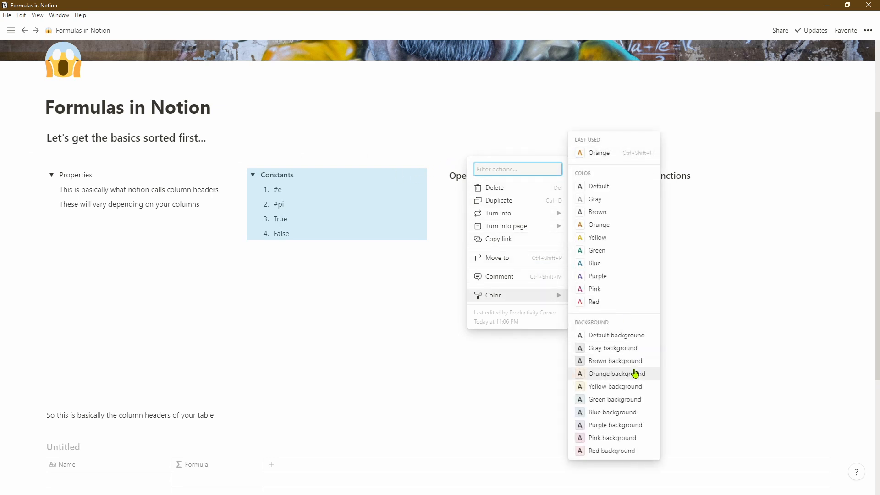
pyautogui.moveTo(632, 367)
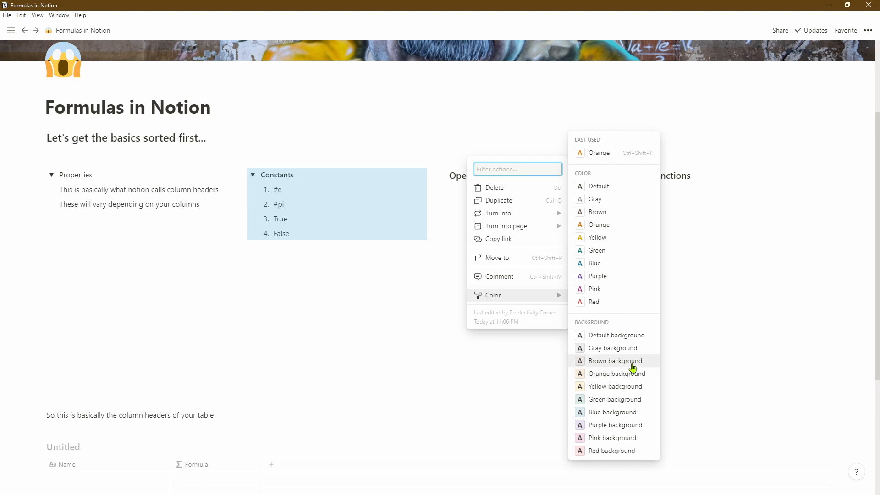
pyautogui.moveTo(635, 377)
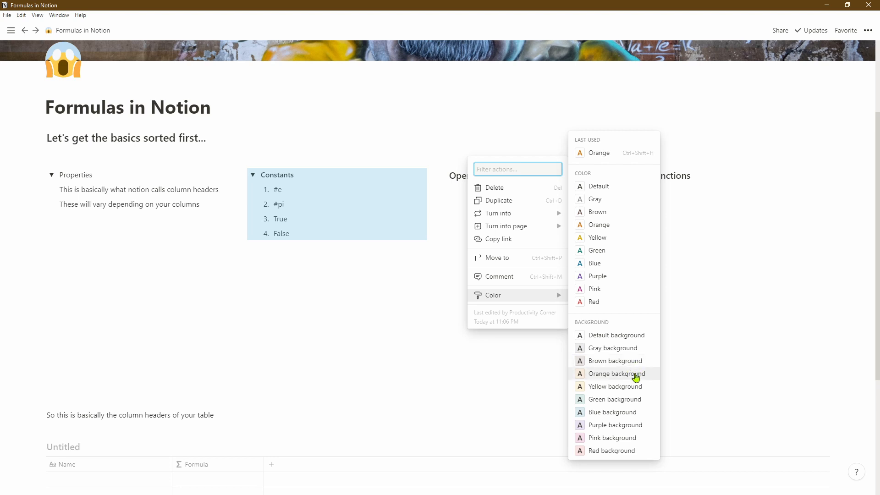
# Apply an orange background to the Constants toggle.
pyautogui.click(616, 373)
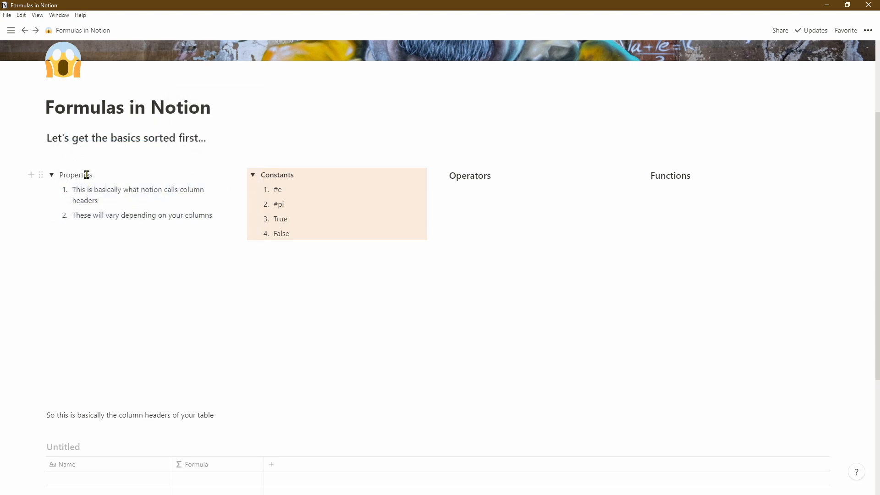
# Select Properties and set its toggle block to a green background.
pyautogui.doubleClick(75, 174)
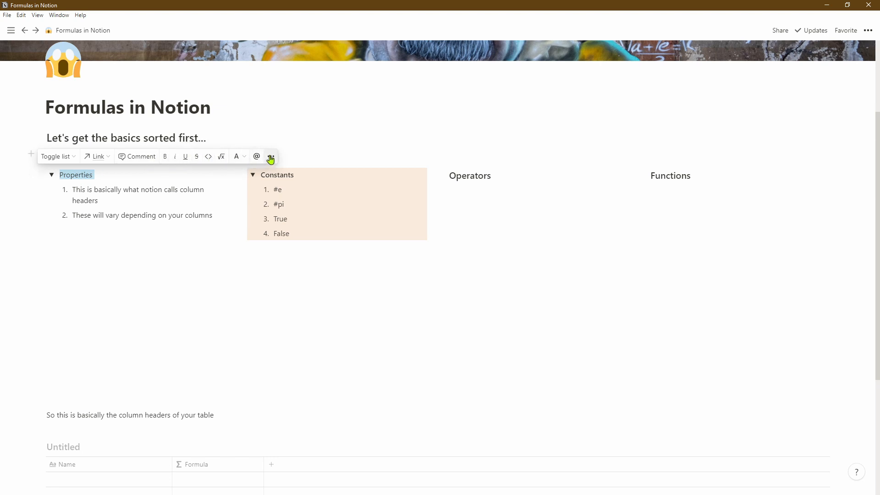
pyautogui.click(271, 156)
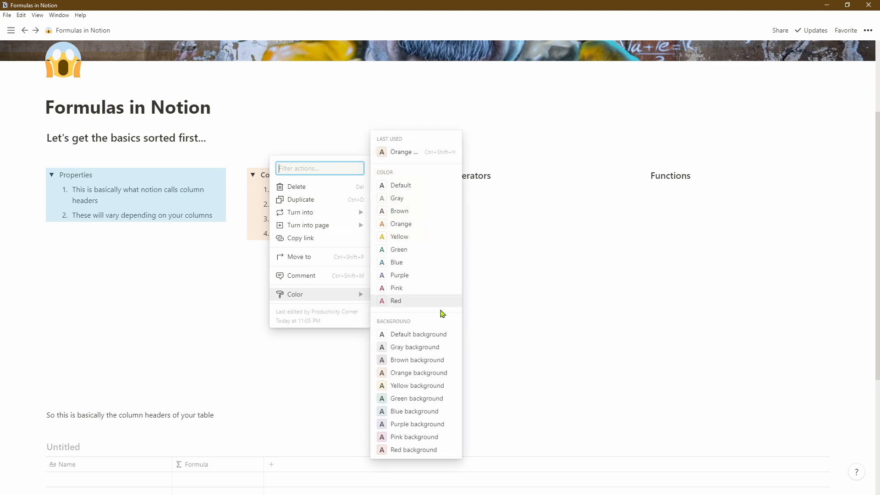
pyautogui.moveTo(430, 400)
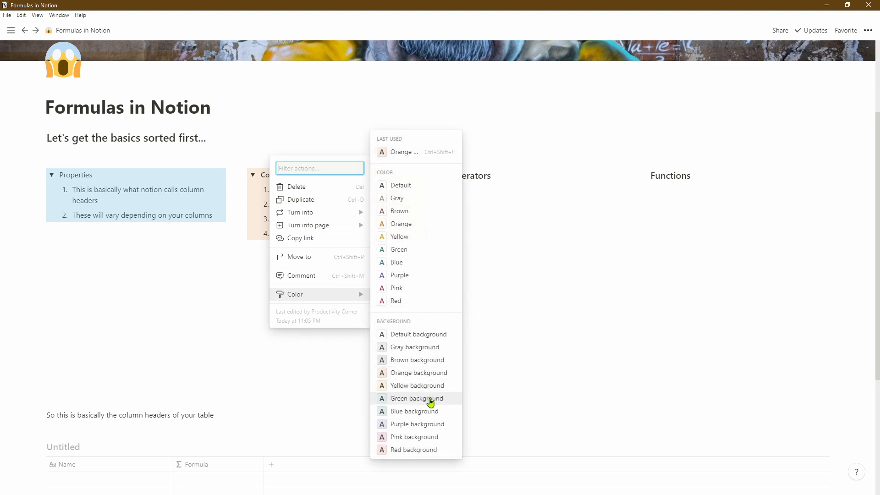
pyautogui.click(416, 398)
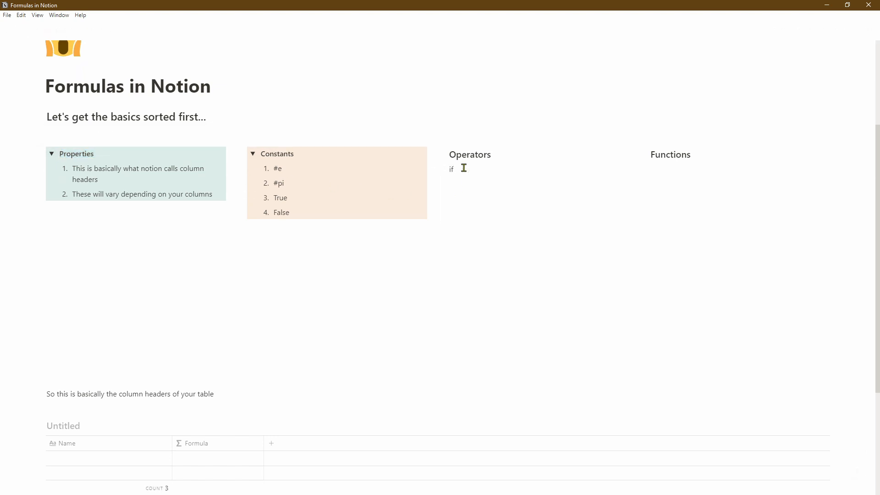
# Type 'add' as an operator line under the Operators heading.
pyautogui.write('add')
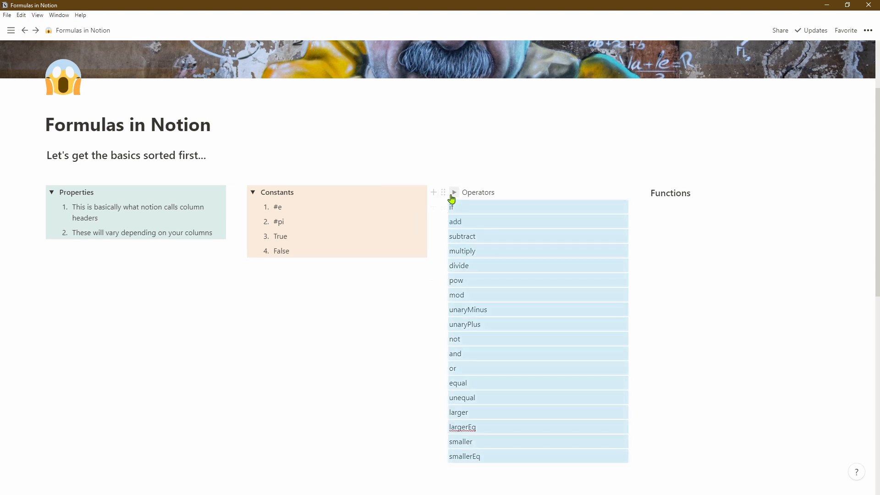
# Begin converting the operator lines into a numbered list.
pyautogui.click(453, 191)
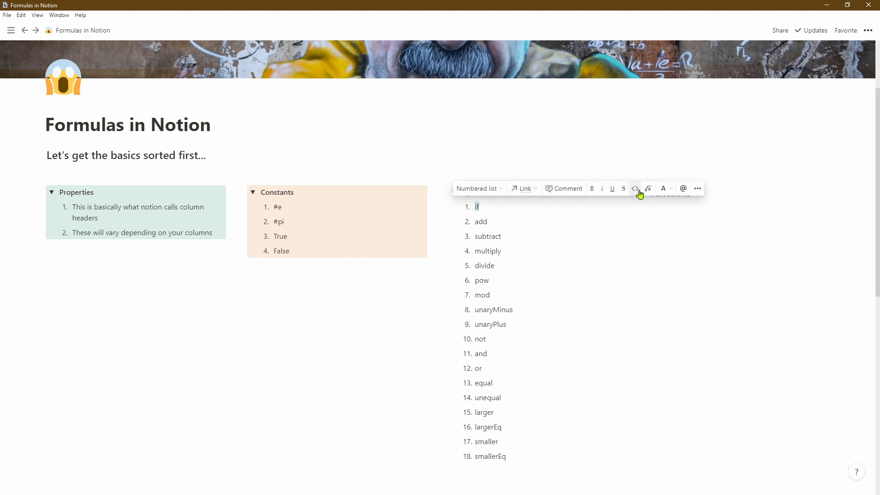
pyautogui.moveTo(682, 189)
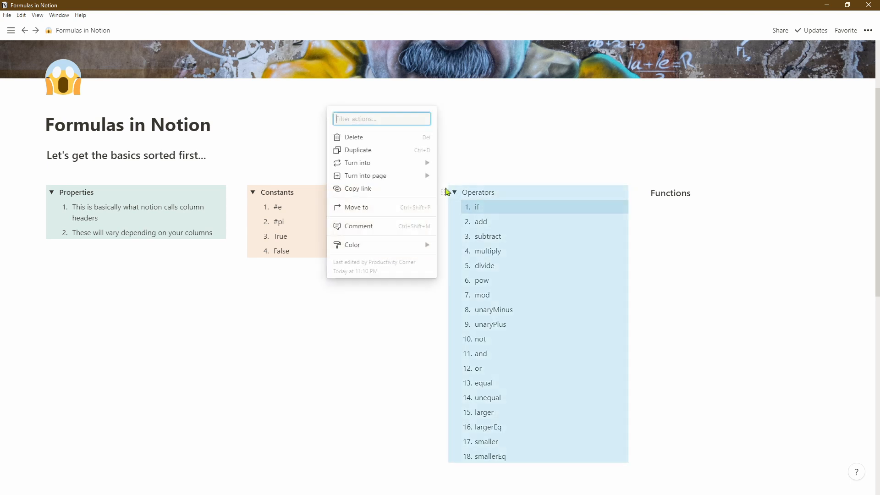
# Set the Operators toggle to a blue background and bold the Operators heading.
pyautogui.click(351, 245)
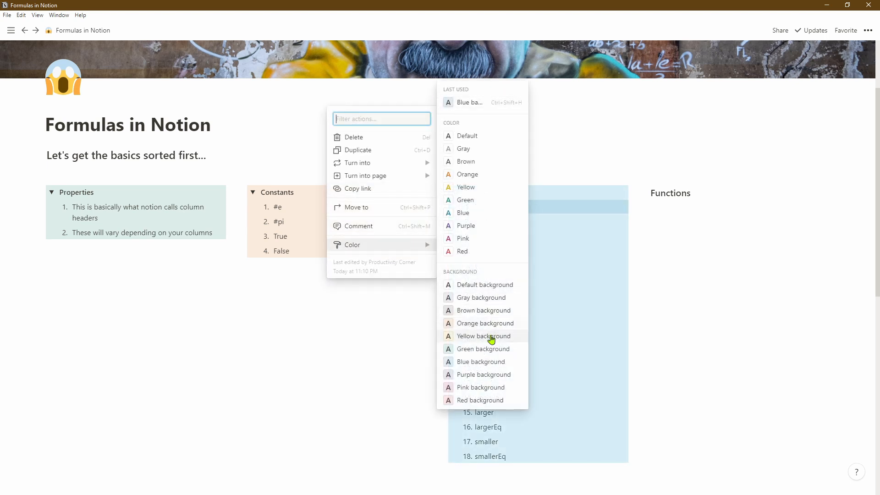
pyautogui.click(483, 336)
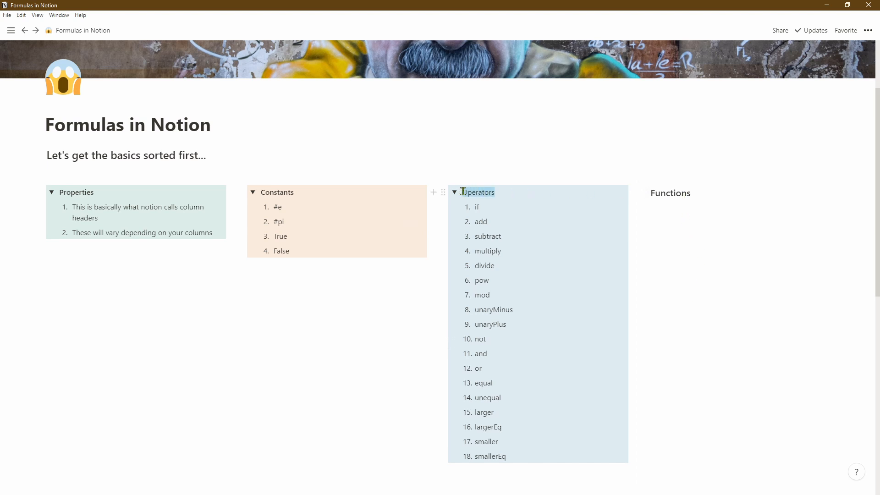
pyautogui.doubleClick(478, 192)
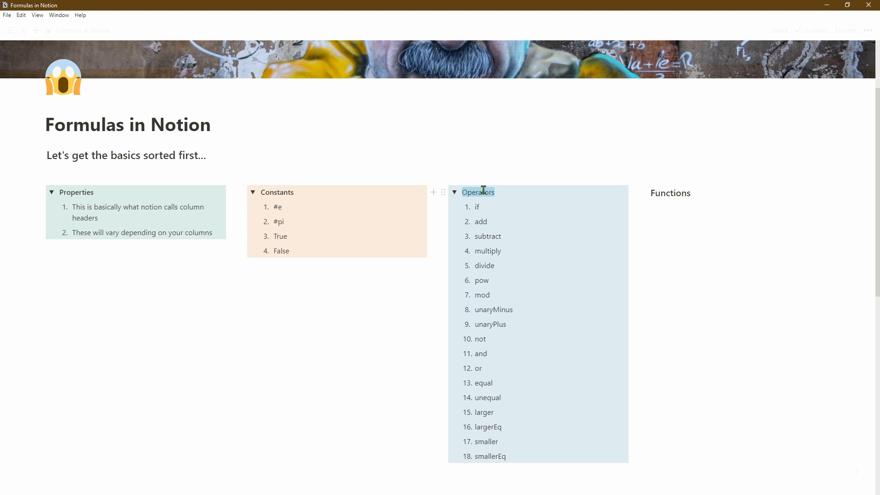
pyautogui.doubleClick(478, 192)
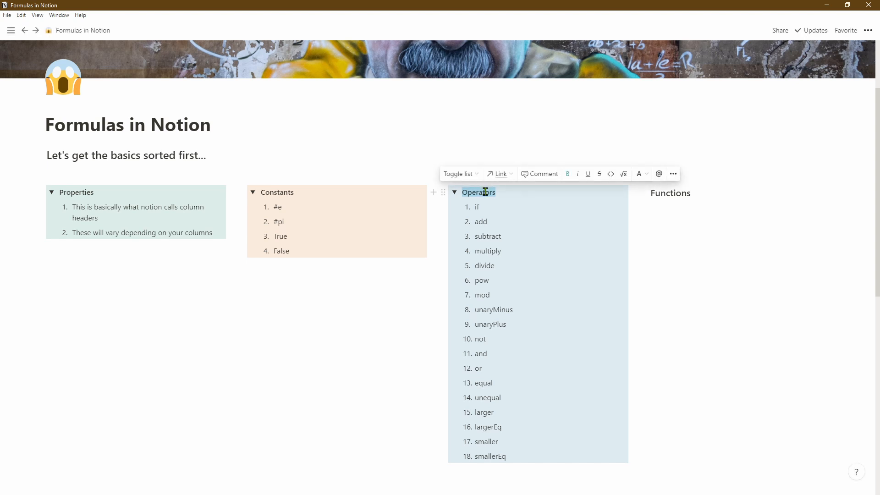
pyautogui.click(587, 174)
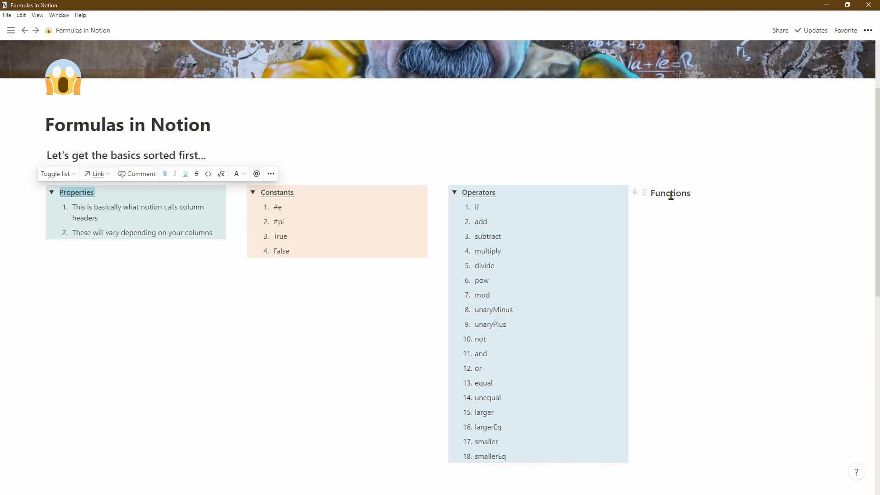
# Add function lines under the Functions heading, scrolling down through the list.
pyautogui.click(720, 220)
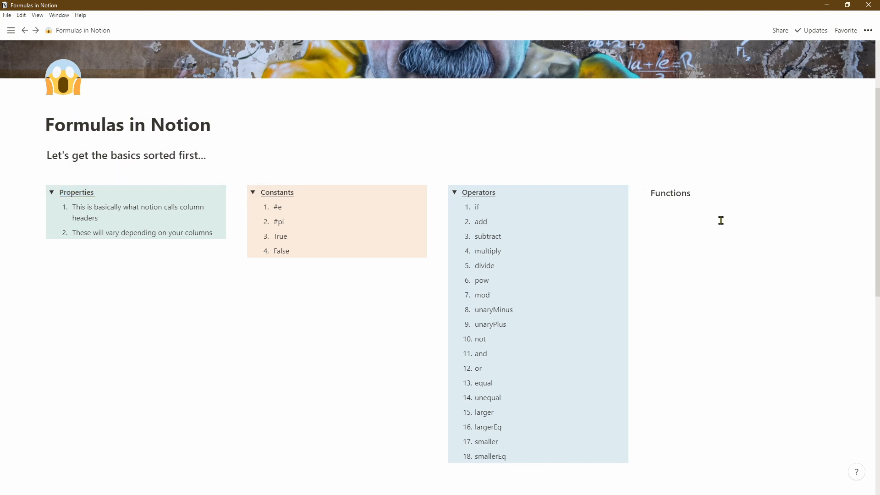
pyautogui.moveTo(693, 190)
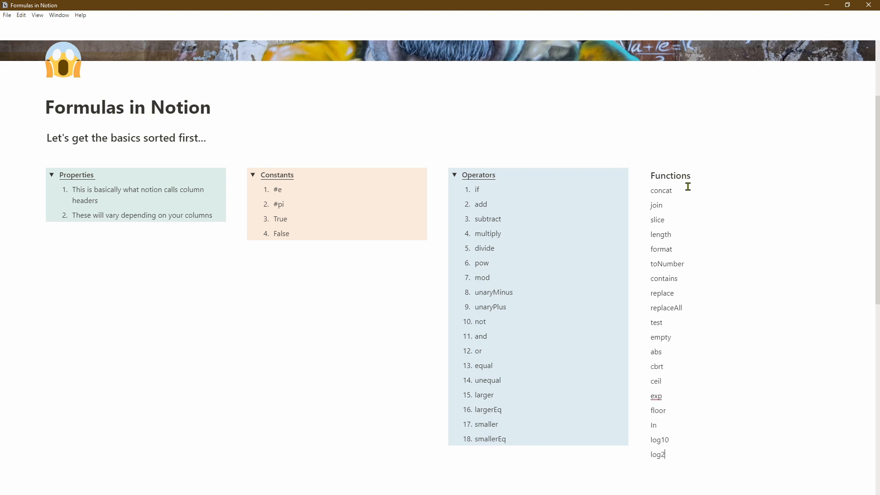
pyautogui.scroll(-3)
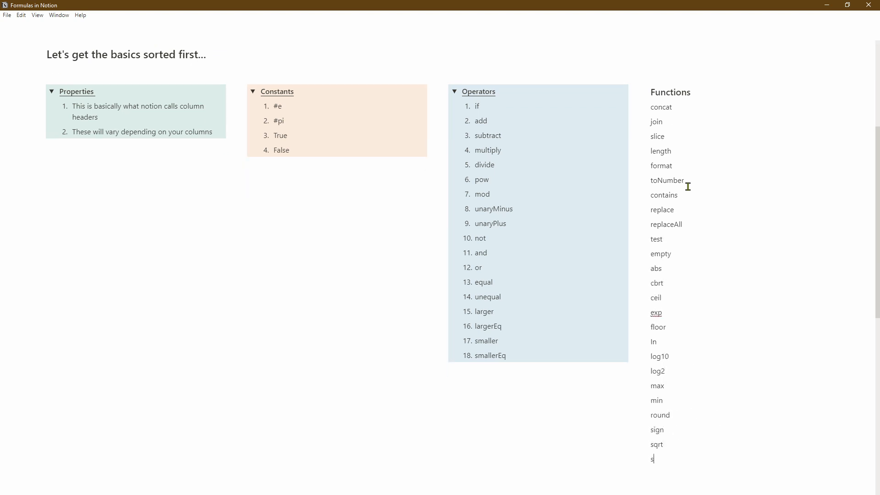
pyautogui.scroll(-3)
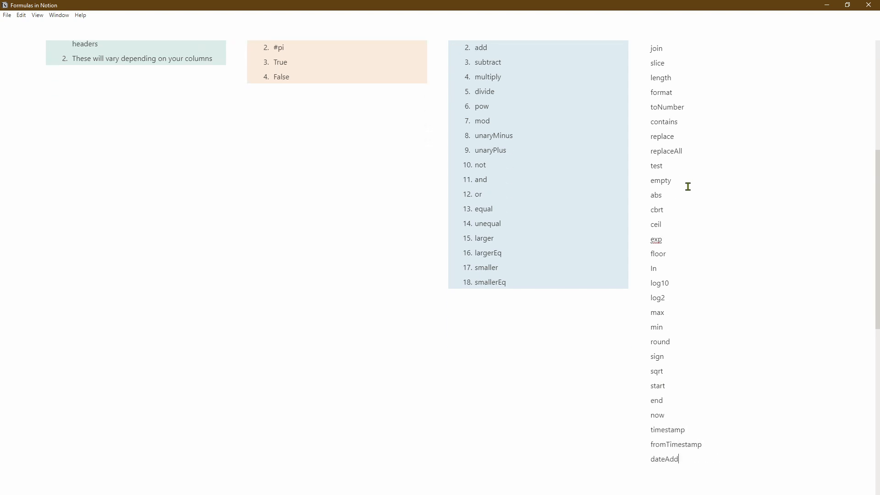
pyautogui.scroll(-3)
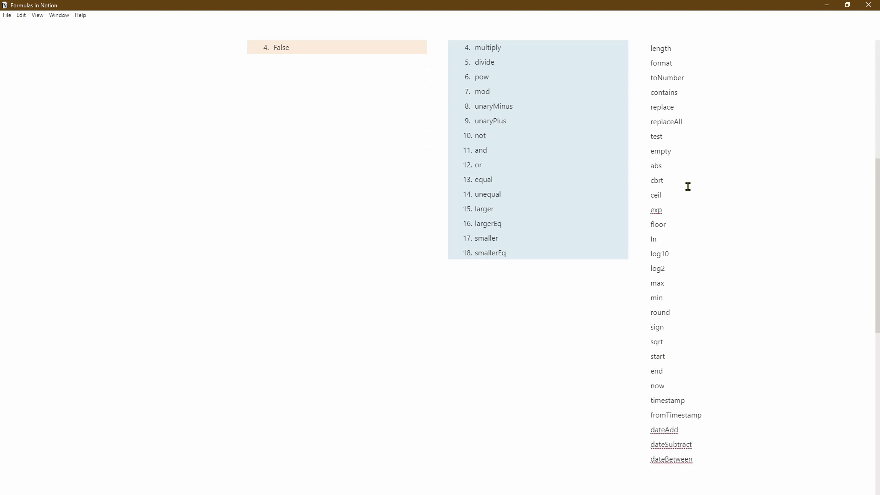
pyautogui.scroll(-3)
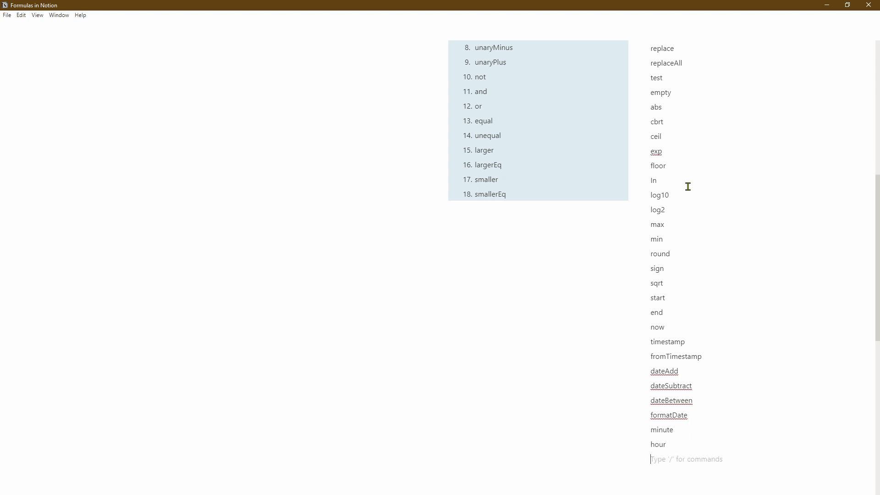
pyautogui.scroll(-3)
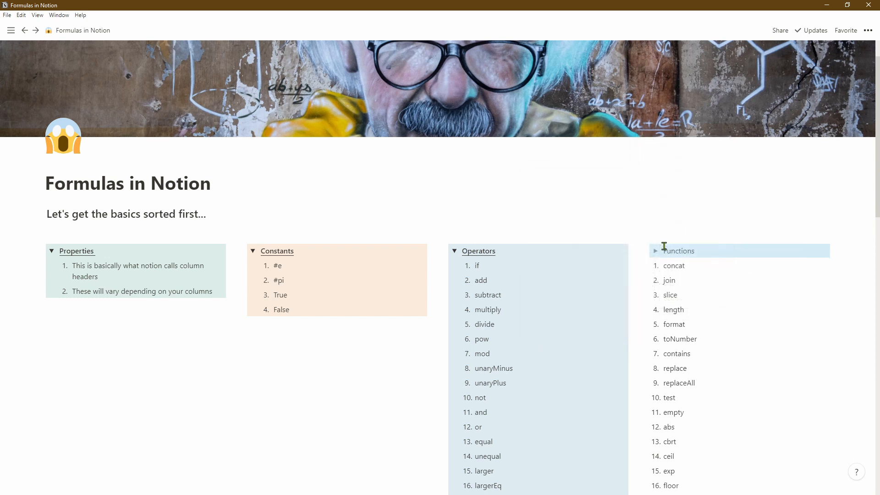
# Expand the Functions toggle and scroll to its numbered items.
pyautogui.click(654, 251)
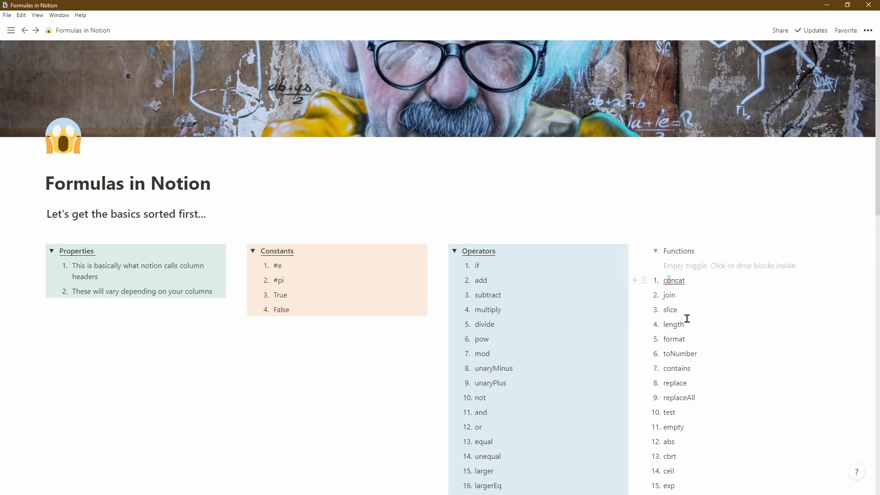
pyautogui.scroll(-3)
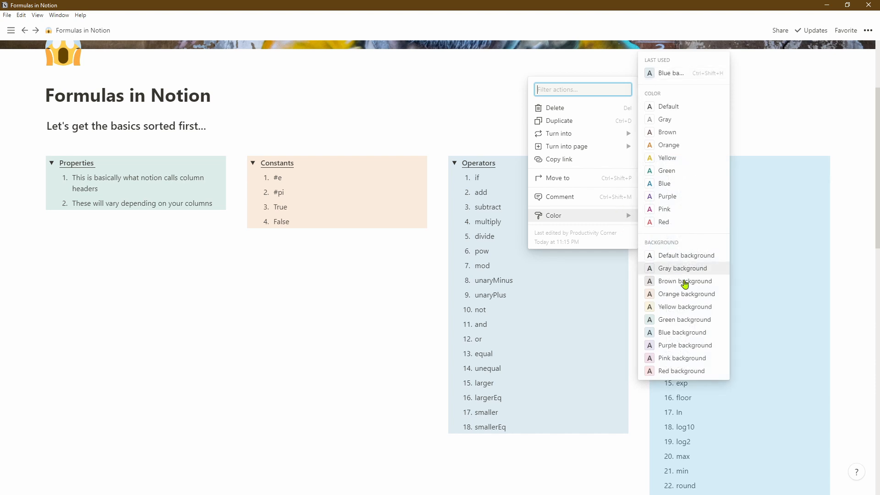
# Set a pink background on the Functions toggle and select its heading text.
pyautogui.click(681, 357)
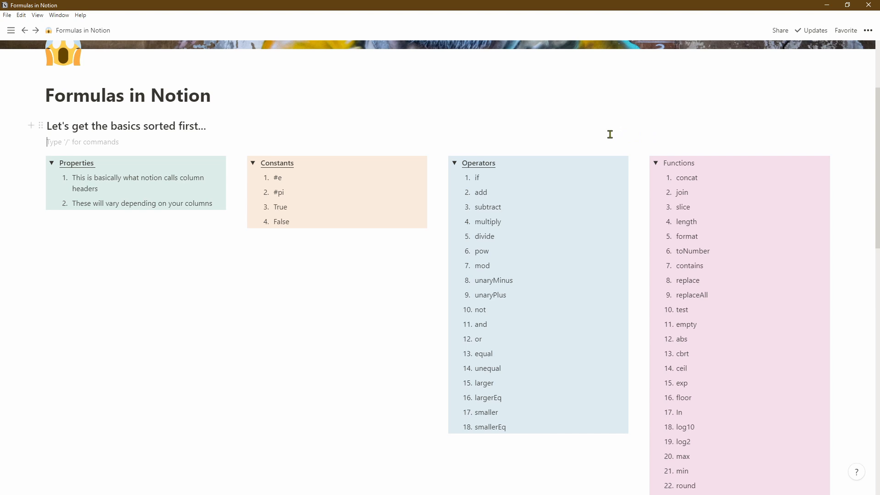
pyautogui.doubleClick(678, 163)
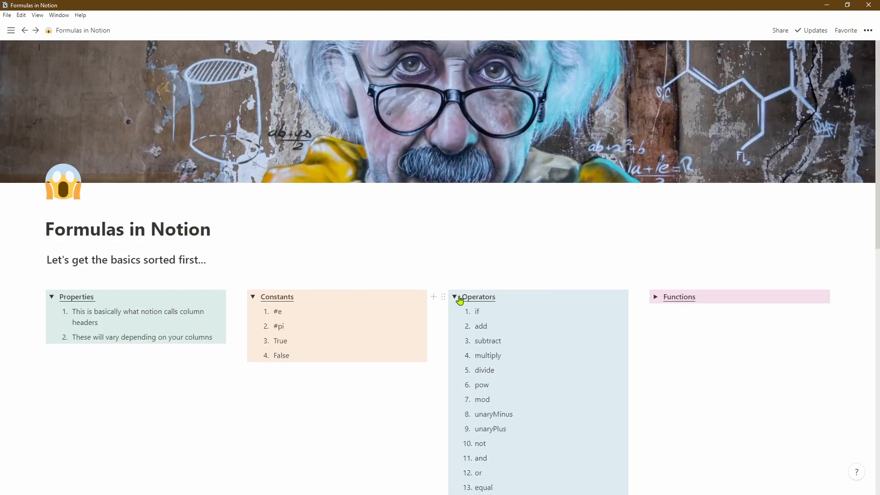
# Collapse the Operators and Constants toggles.
pyautogui.click(454, 297)
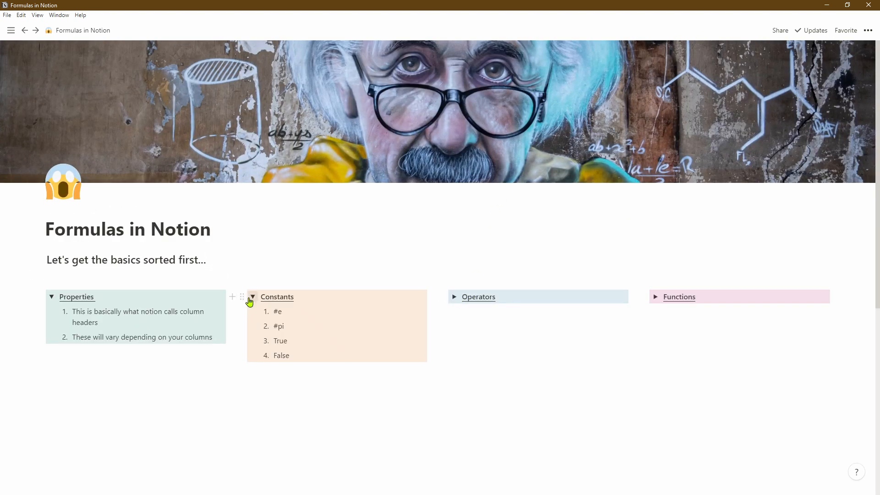
pyautogui.click(252, 297)
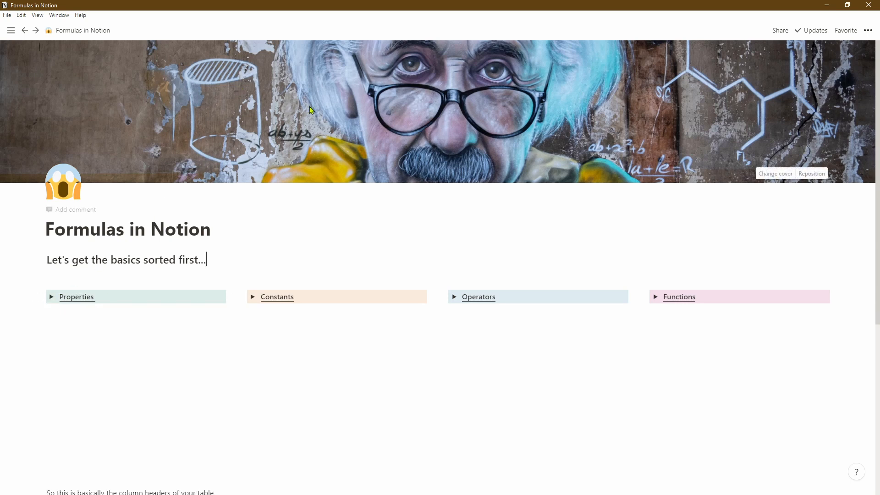
pyautogui.moveTo(496, 186)
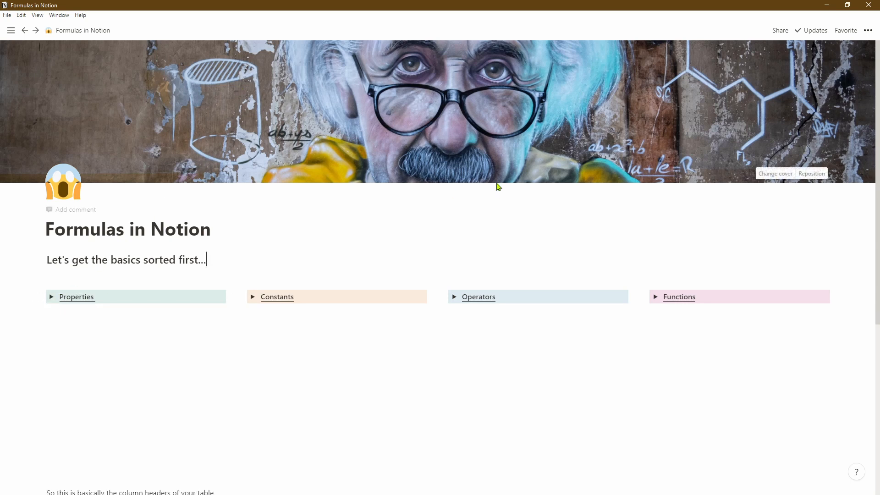